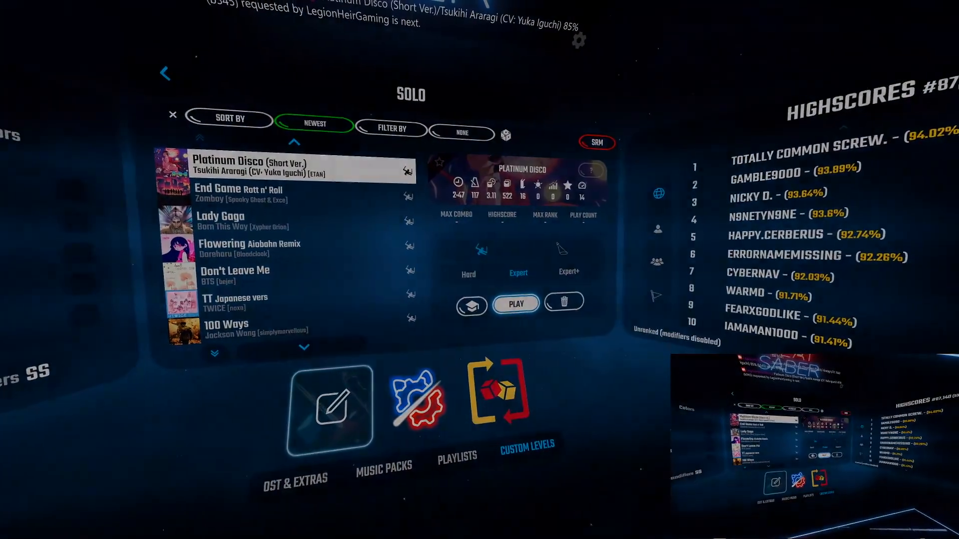
# Open ModAssistant's Mods list and scroll down to the Libraries section showing Stream Core
pyautogui.click(515, 303)
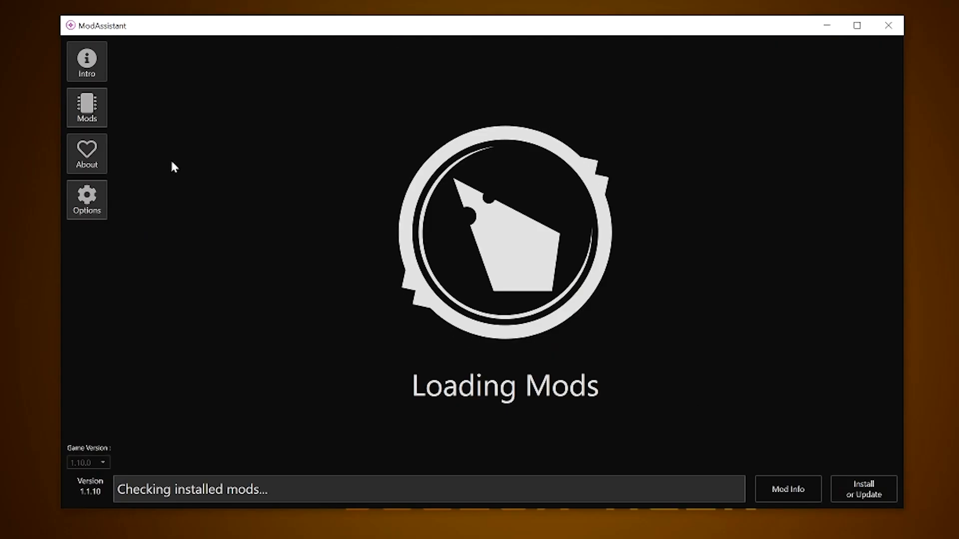
pyautogui.click(87, 200)
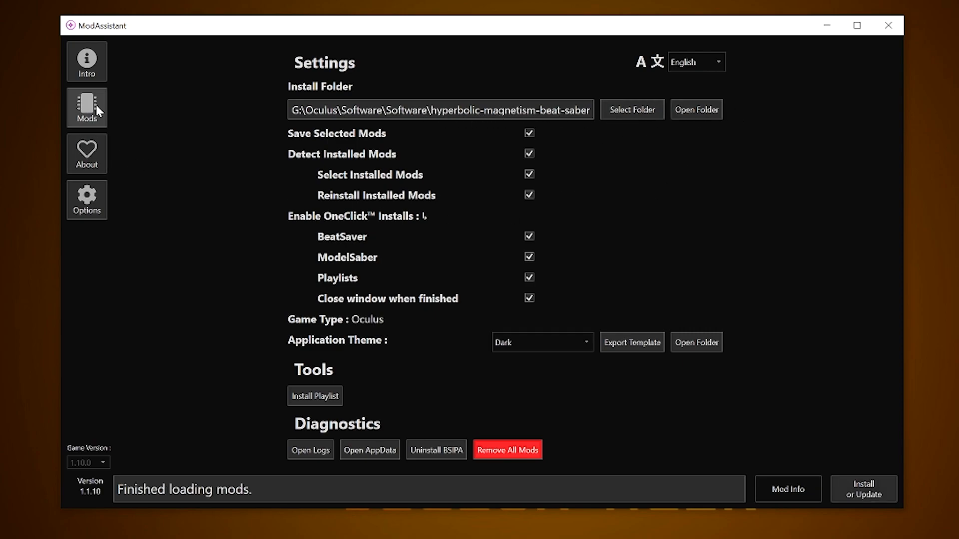
pyautogui.click(87, 107)
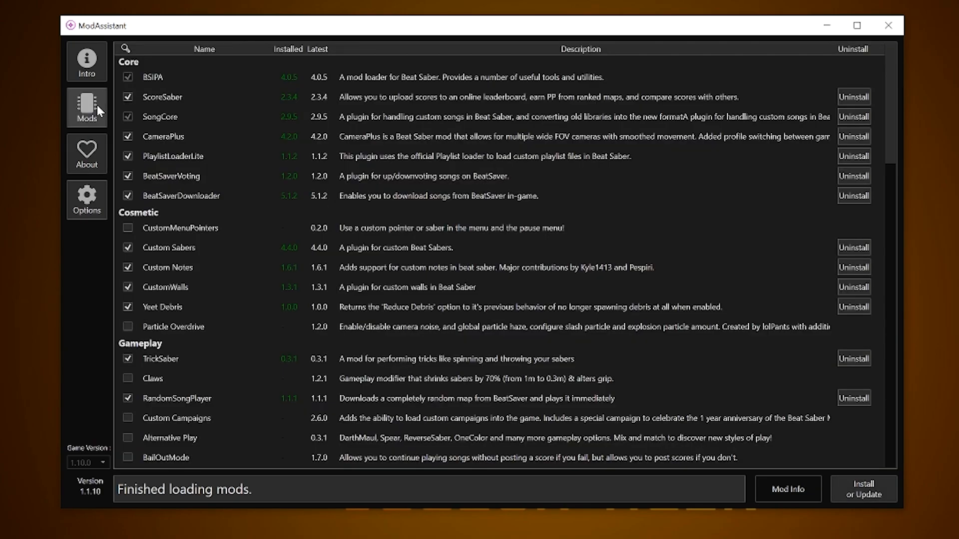
pyautogui.scroll(-3)
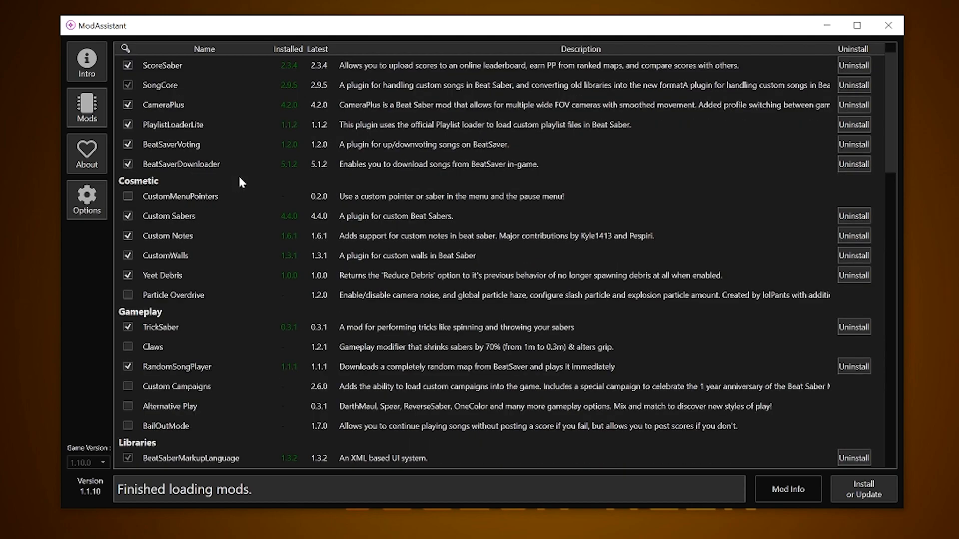
pyautogui.scroll(-3)
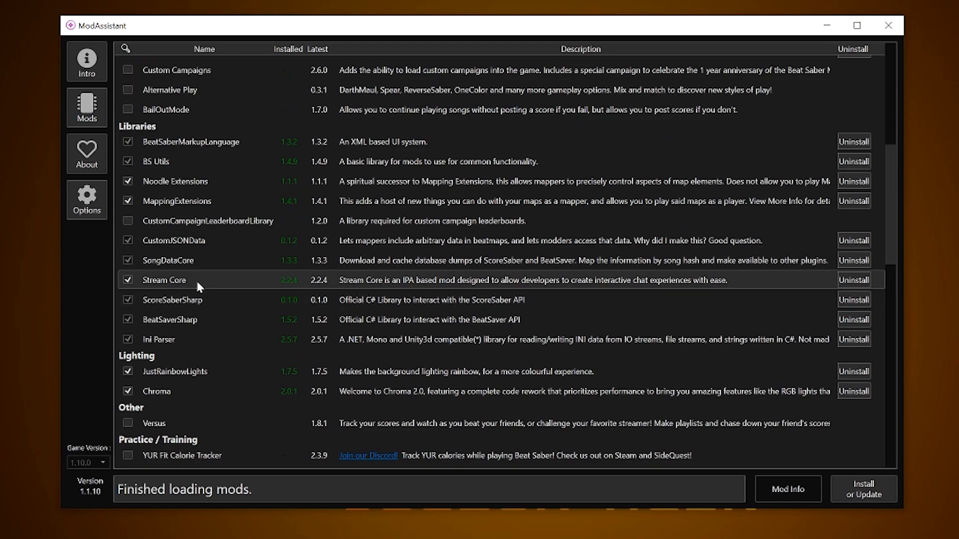
pyautogui.moveTo(863, 495)
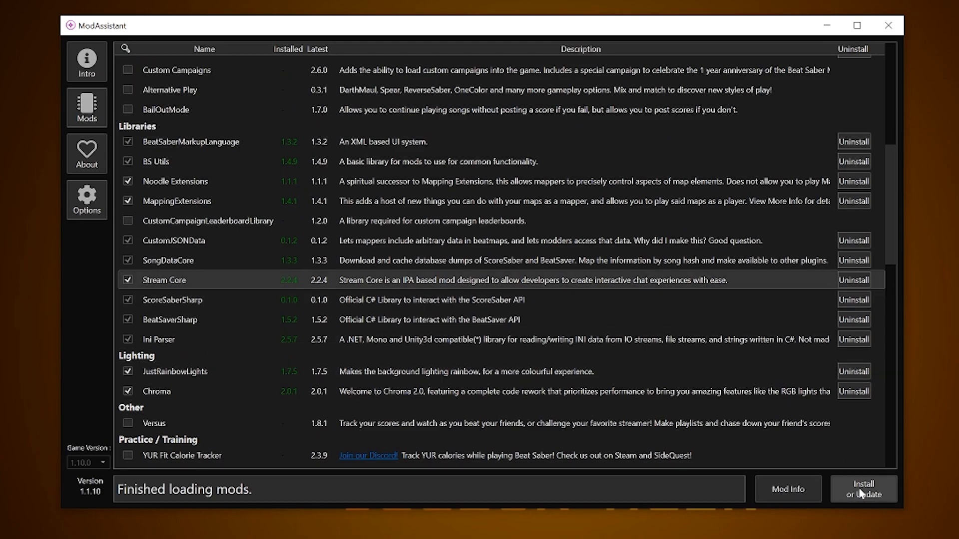
pyautogui.moveTo(890, 497)
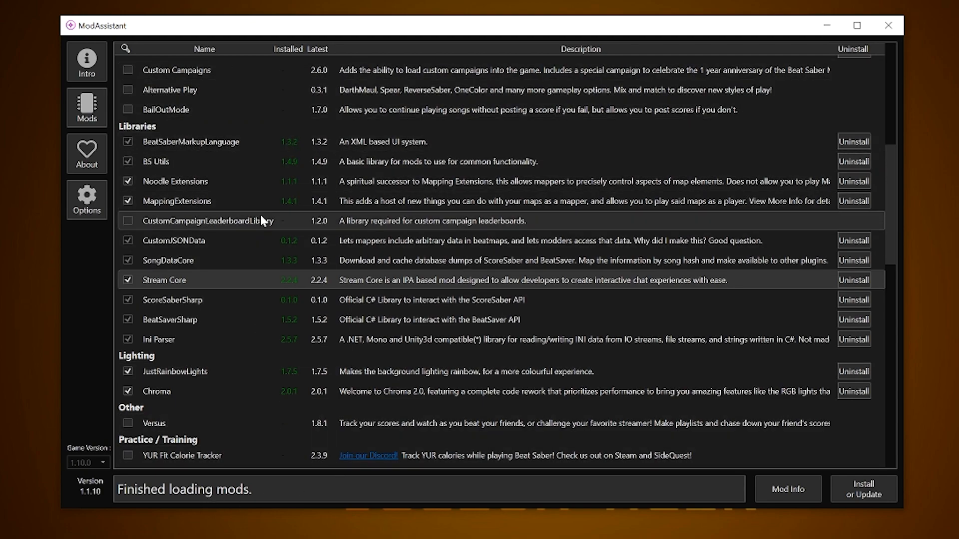
pyautogui.moveTo(256, 236)
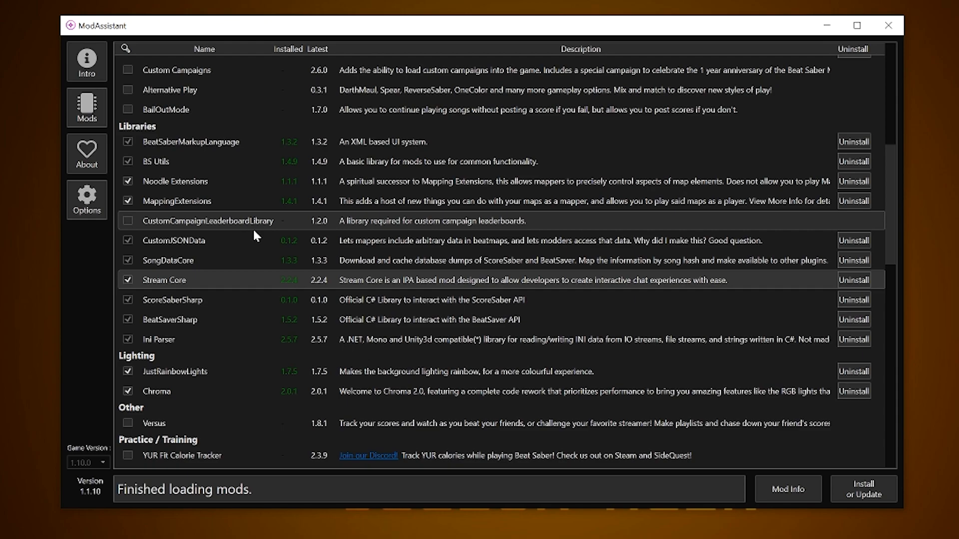
pyautogui.scroll(-3)
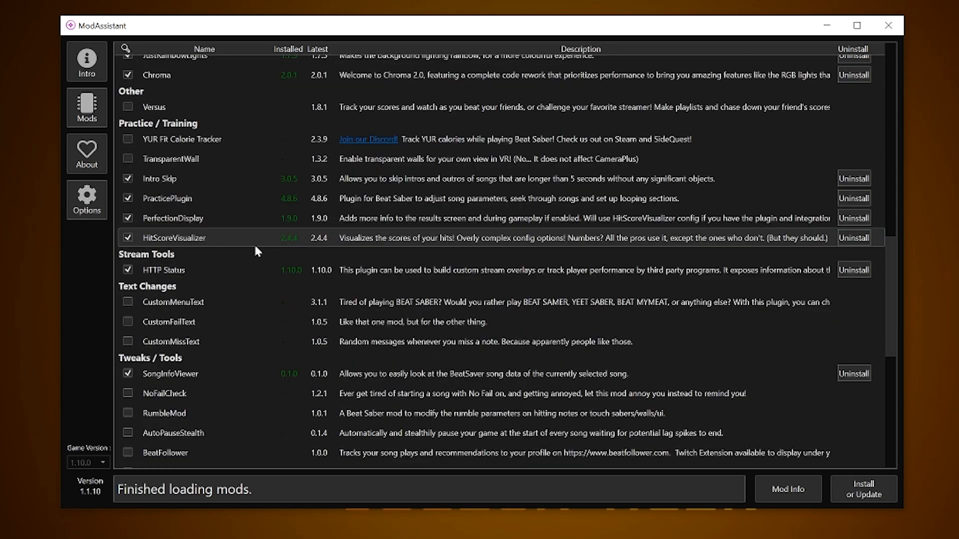
pyautogui.moveTo(170, 267)
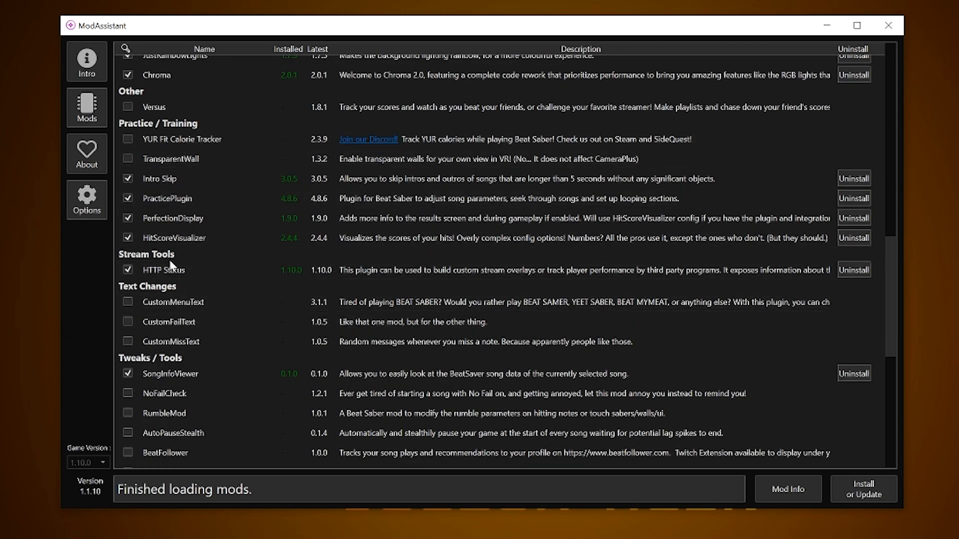
pyautogui.moveTo(222, 309)
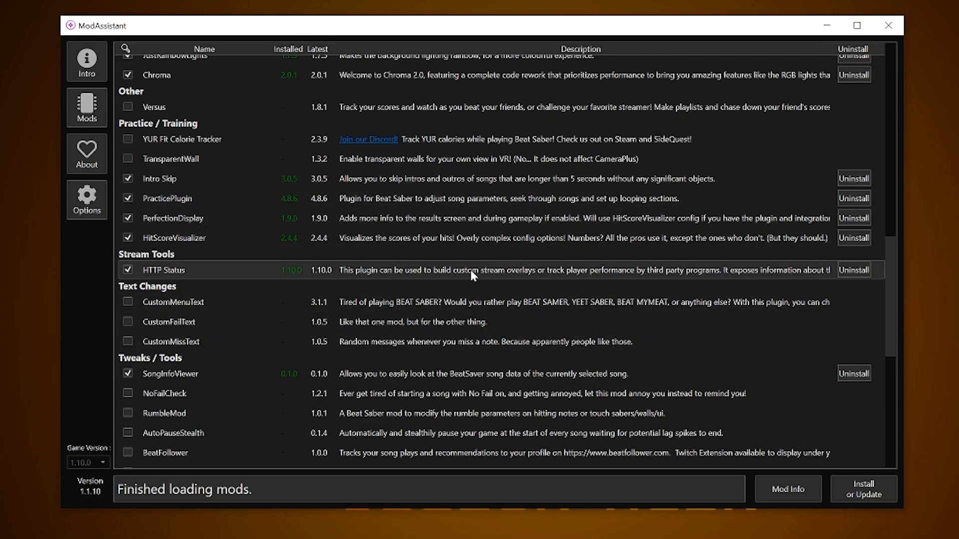
pyautogui.moveTo(304, 243)
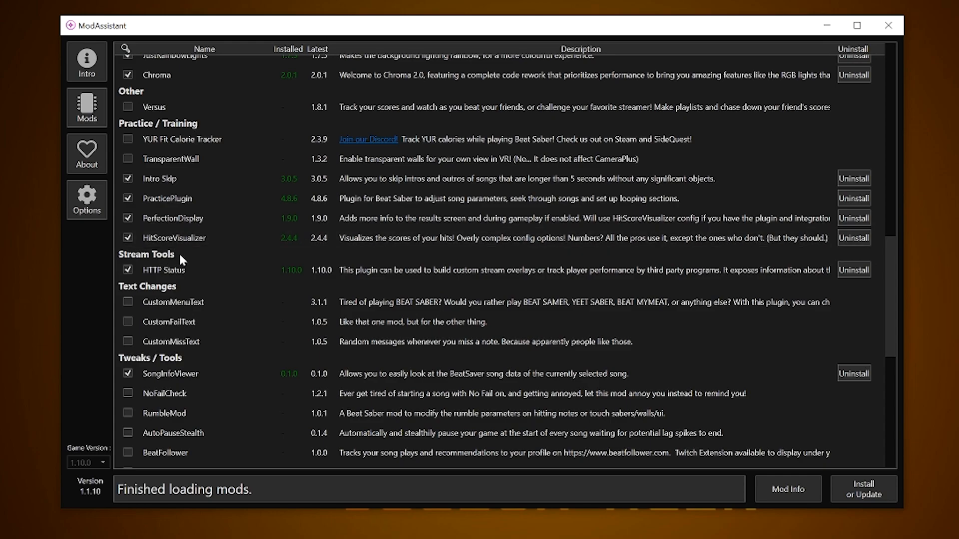
pyautogui.moveTo(189, 260)
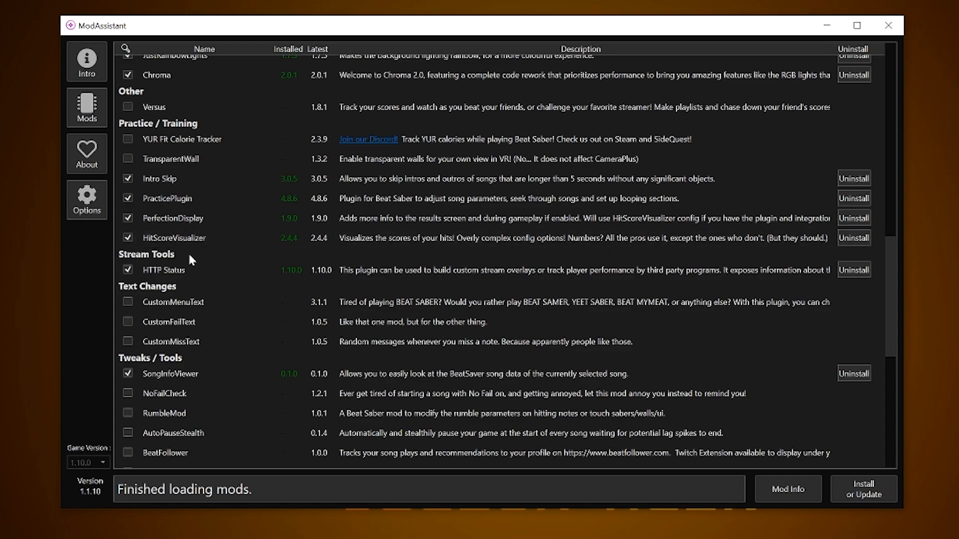
pyautogui.moveTo(186, 257)
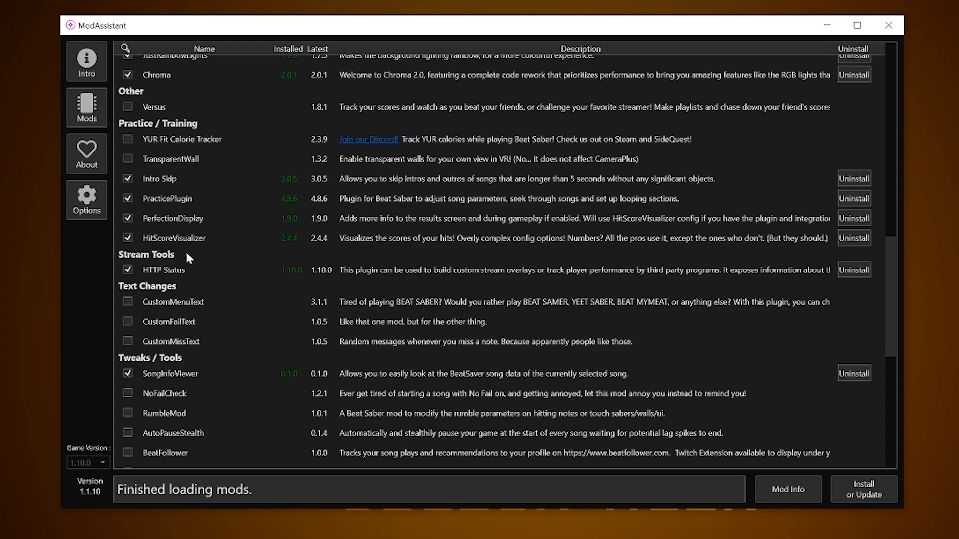
pyautogui.moveTo(232, 265)
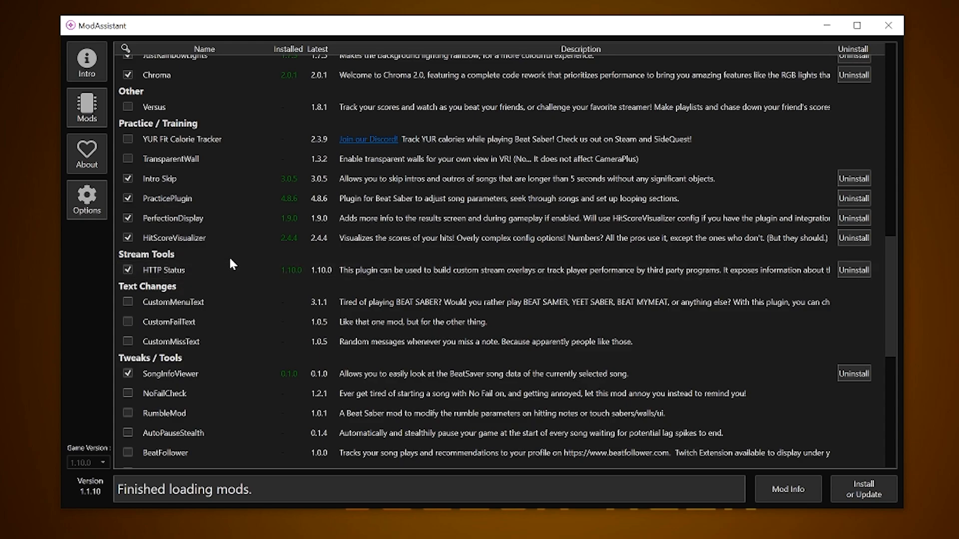
pyautogui.moveTo(206, 267)
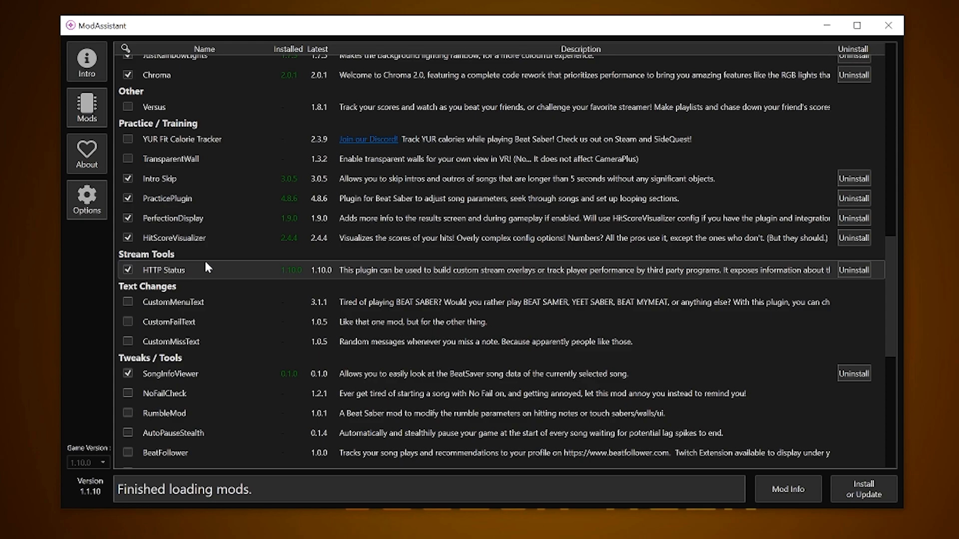
pyautogui.moveTo(206, 276)
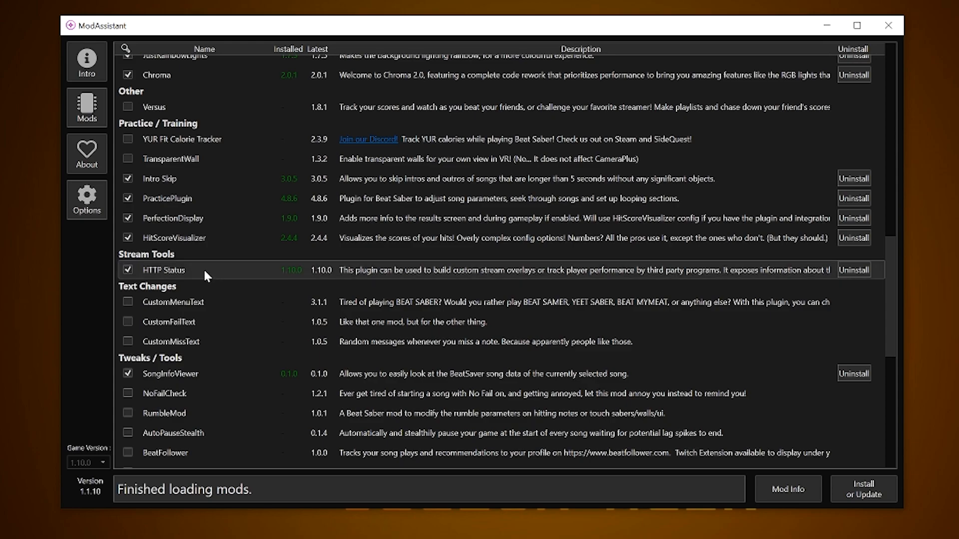
pyautogui.moveTo(545, 213)
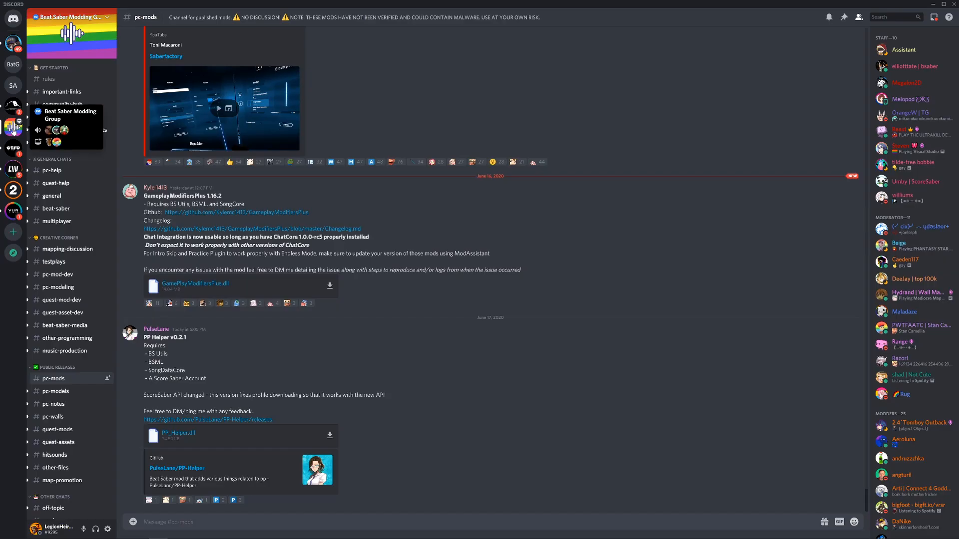
# Search Discord's pc-mods channel for 'enhancedstreamchat' to bring up the ChatCore/EnhancedStreamChat post
pyautogui.click(895, 16)
pyautogui.write('in:')
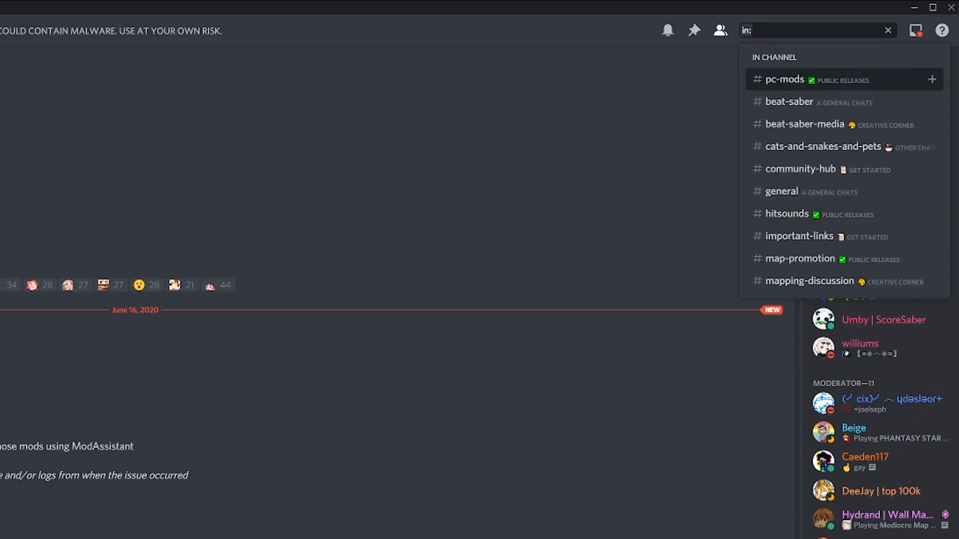
pyautogui.click(785, 79)
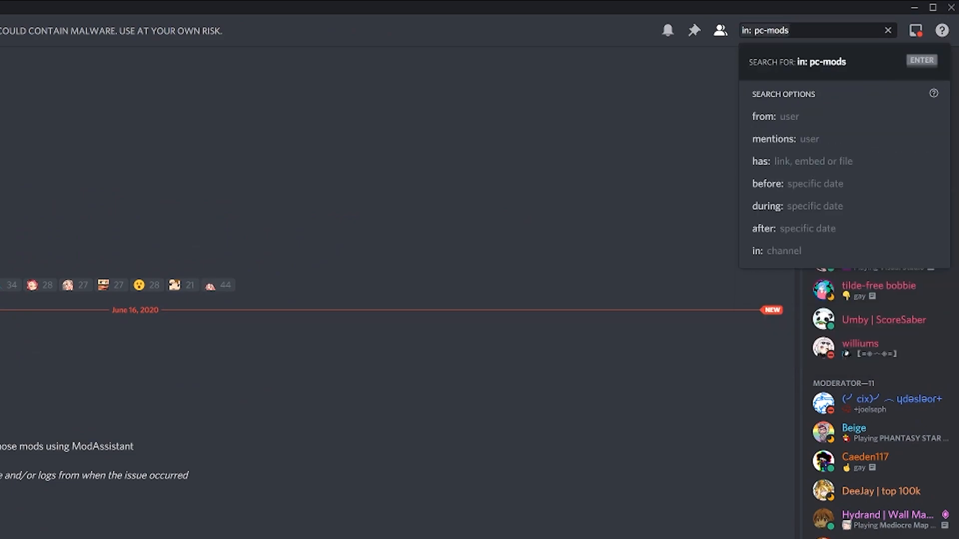
pyautogui.press('Enter')
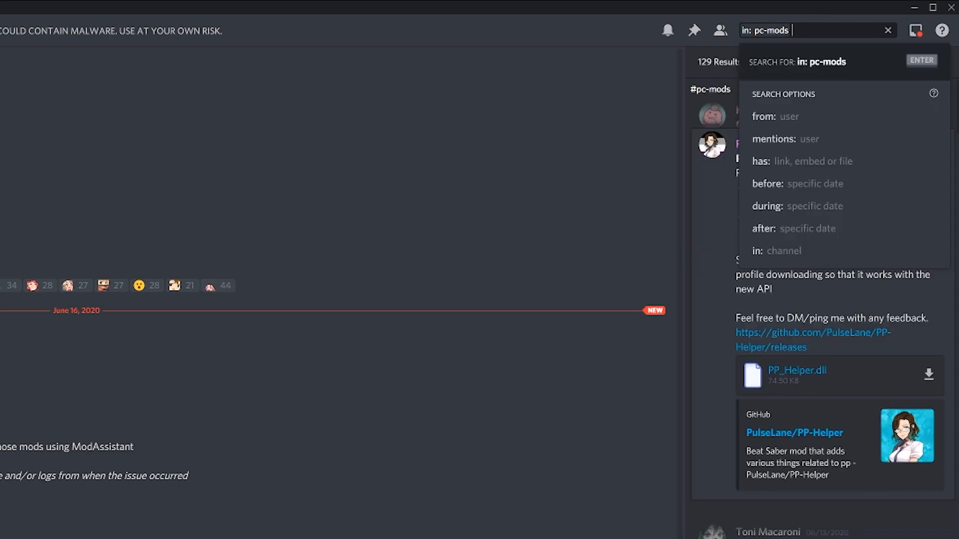
pyautogui.write('enhanceds')
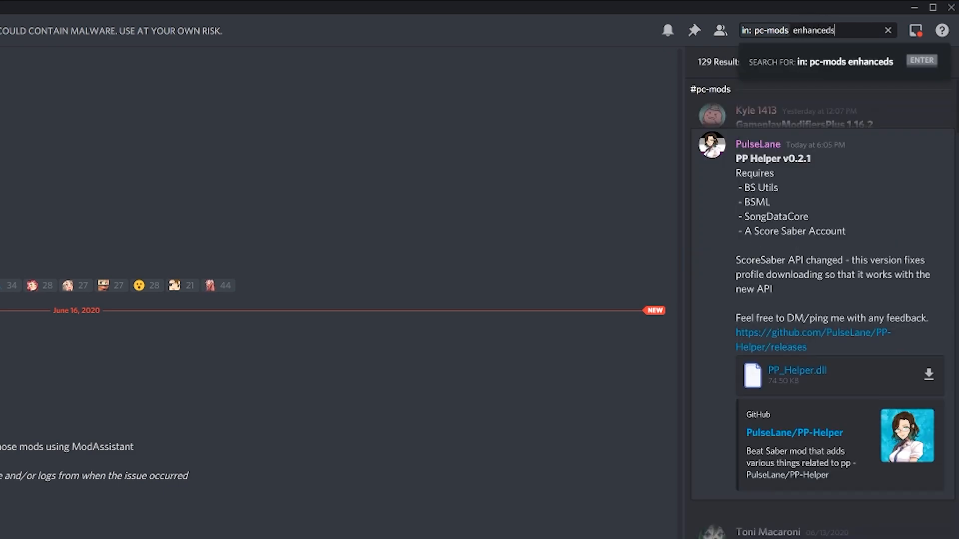
pyautogui.write('treamchat')
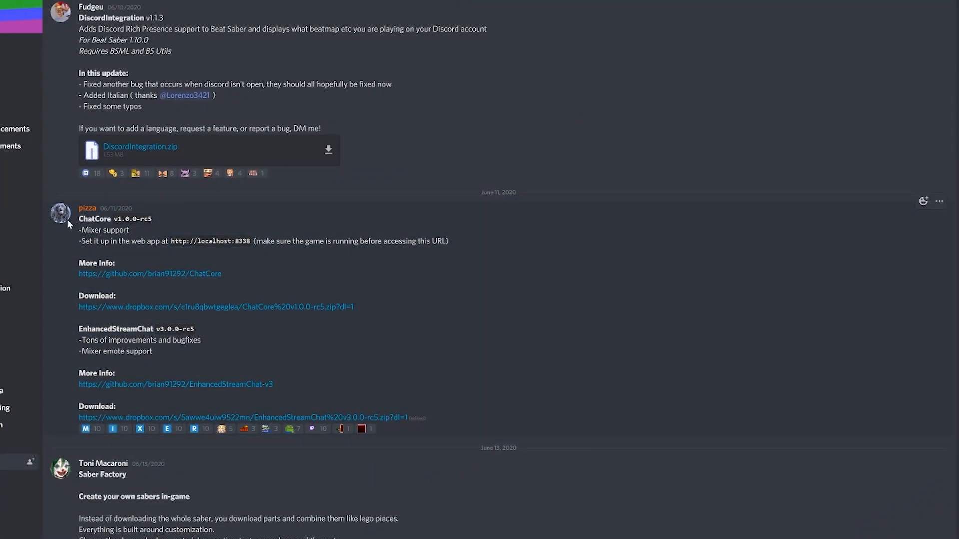
pyautogui.moveTo(140, 272)
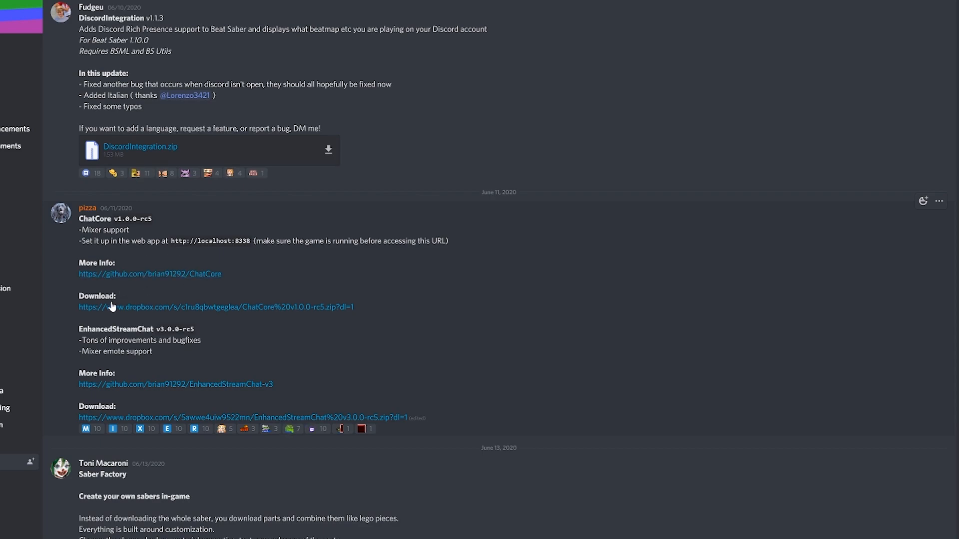
pyautogui.moveTo(216, 309)
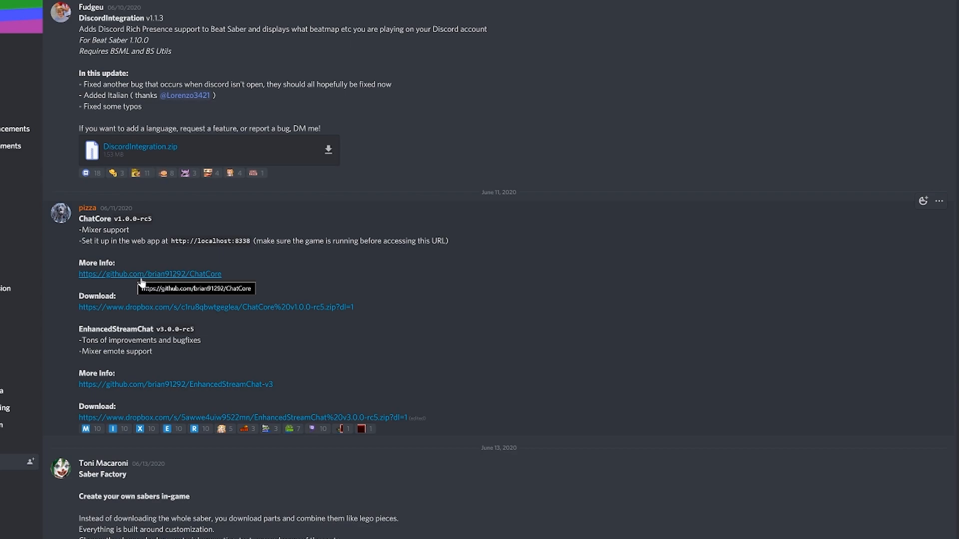
pyautogui.moveTo(222, 372)
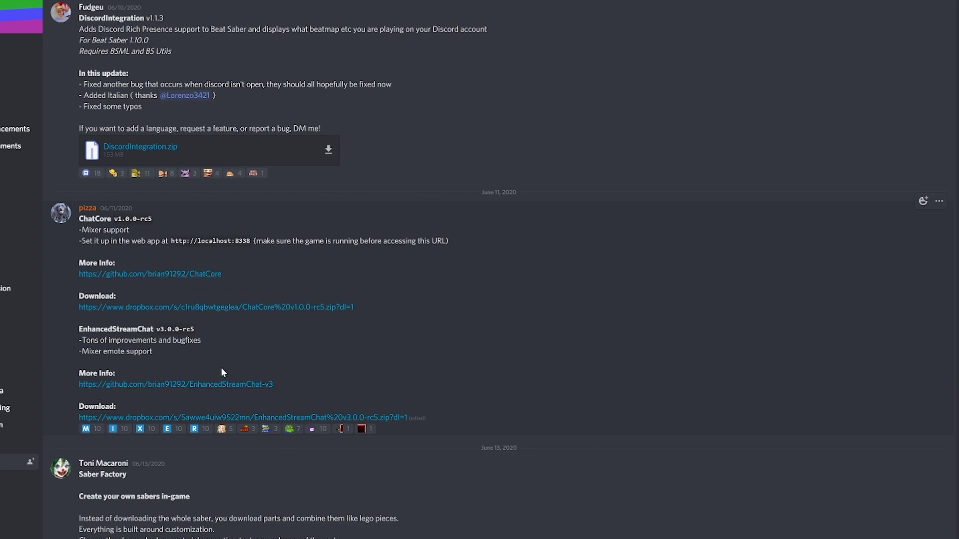
pyautogui.moveTo(164, 279)
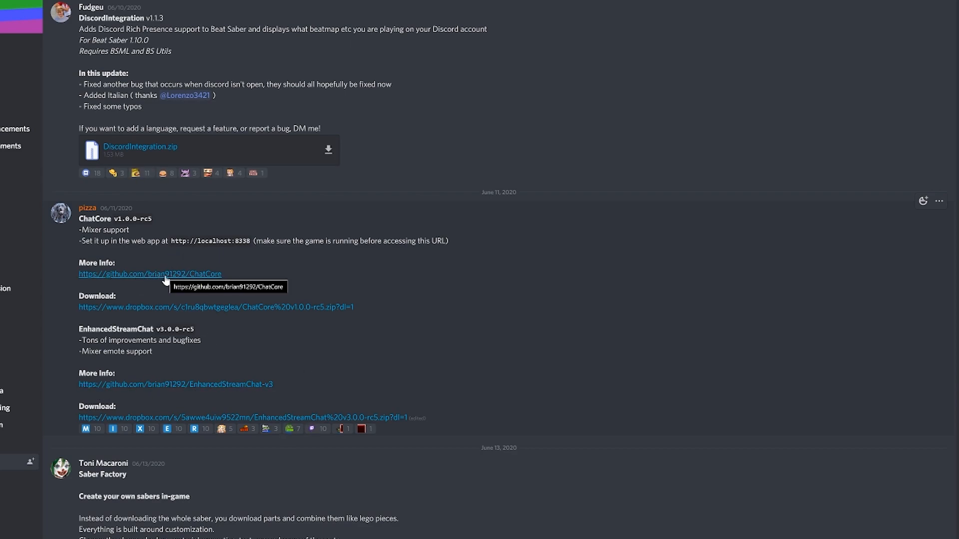
# Download and keep ChatCore.dll and ChatCore.manifest from the ChatCore v1.0.0-rc5 GitHub release
pyautogui.click(150, 273)
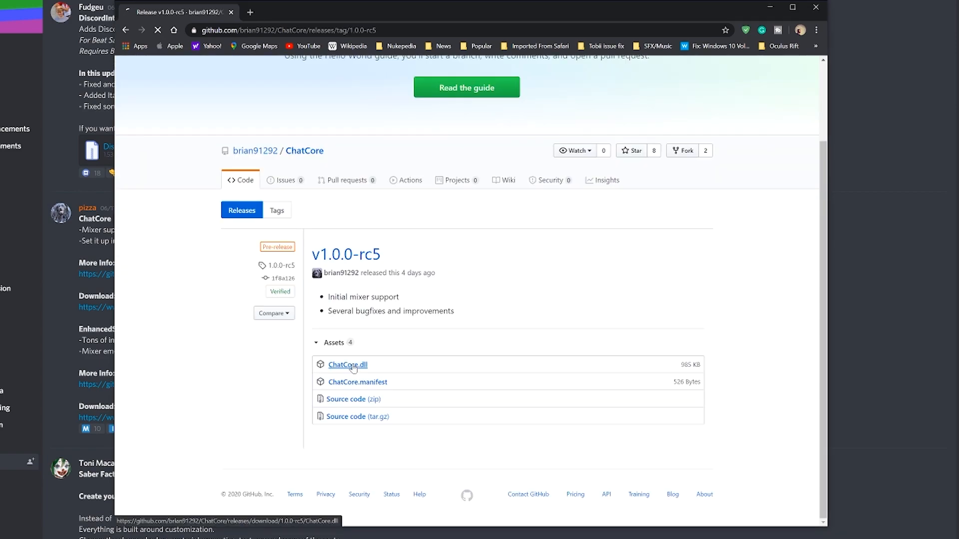
pyautogui.click(348, 364)
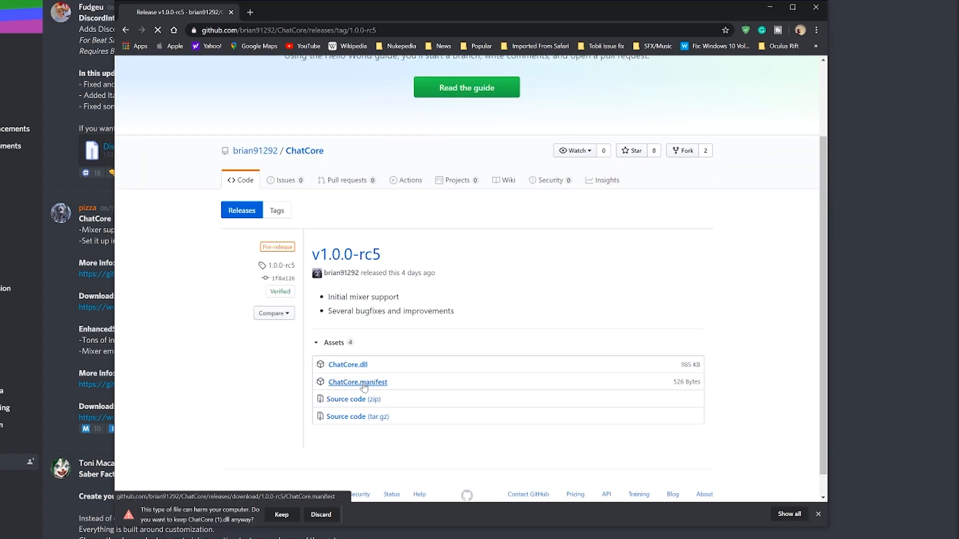
pyautogui.click(358, 382)
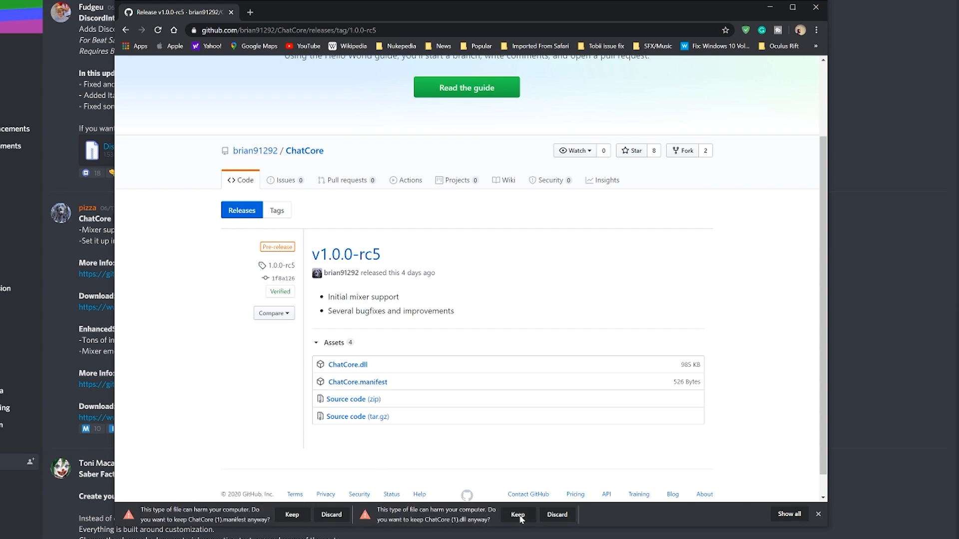
pyautogui.click(522, 515)
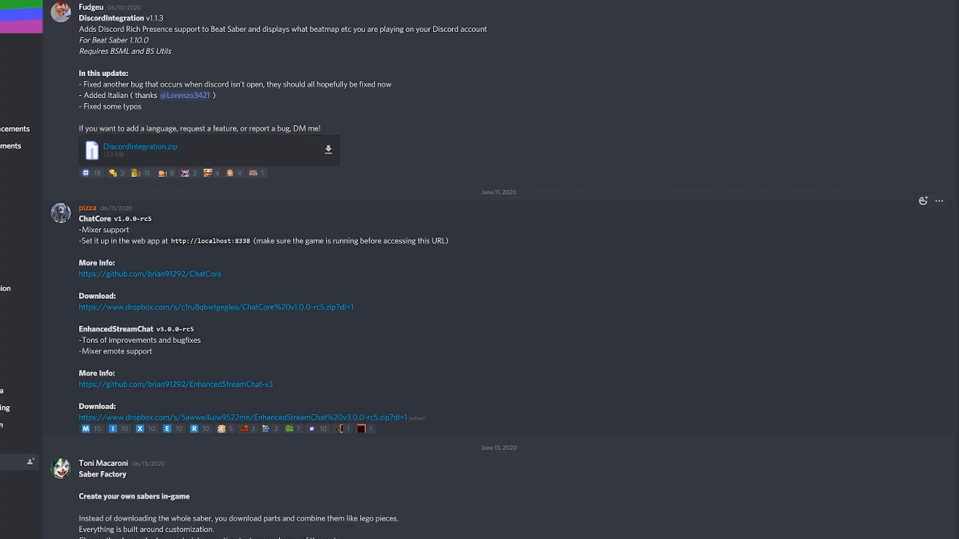
pyautogui.click(175, 384)
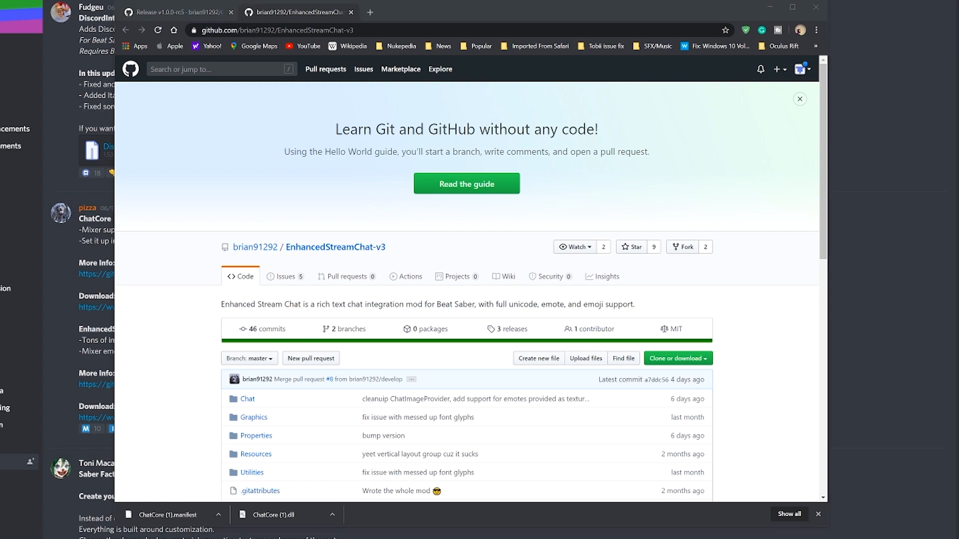
# Get the EnhancedStreamChat v3.0.0-rc5 release zip and extract it to the Desktop
pyautogui.scroll(-3)
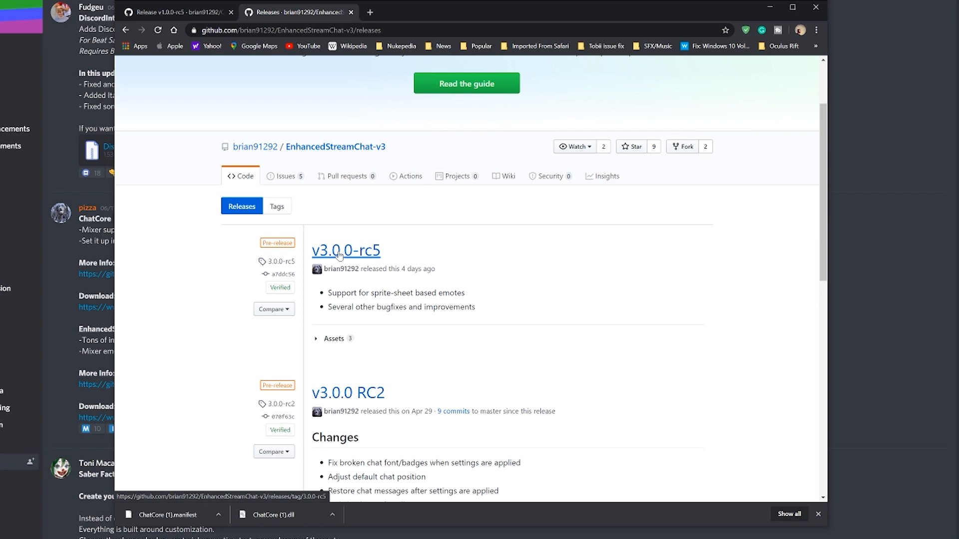
pyautogui.click(345, 251)
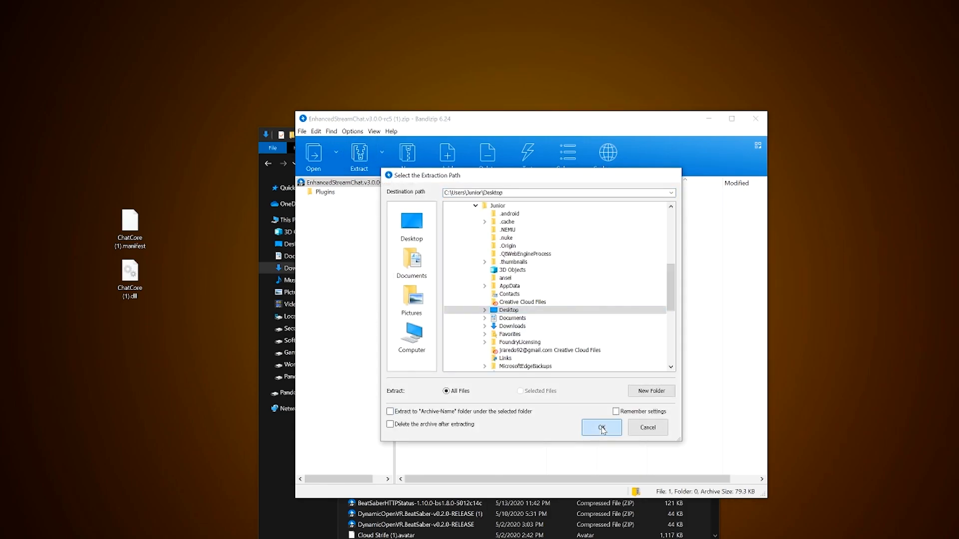
pyautogui.click(602, 427)
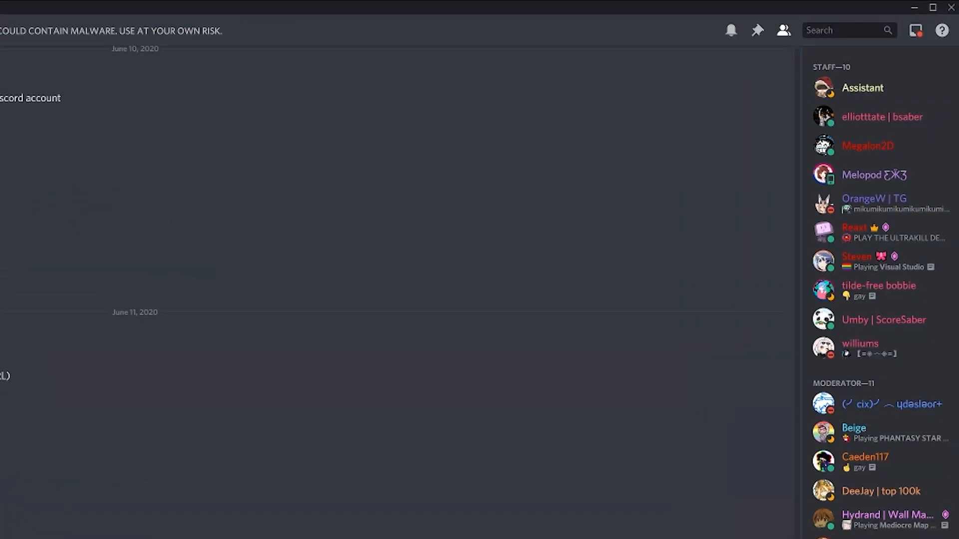
# Search Discord for 'song request manager' and scroll through the Channel Monitor Bot results
pyautogui.write('song request manager')
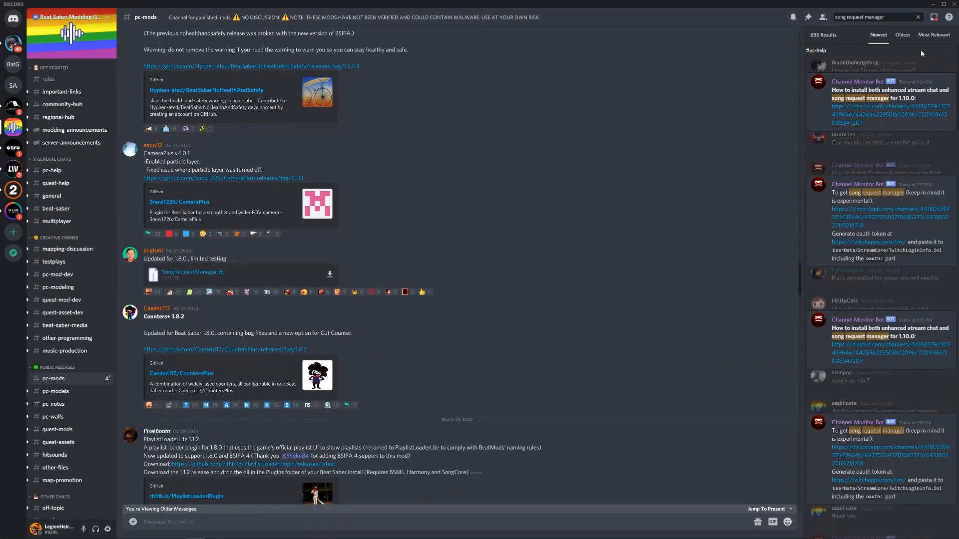
pyautogui.scroll(-3)
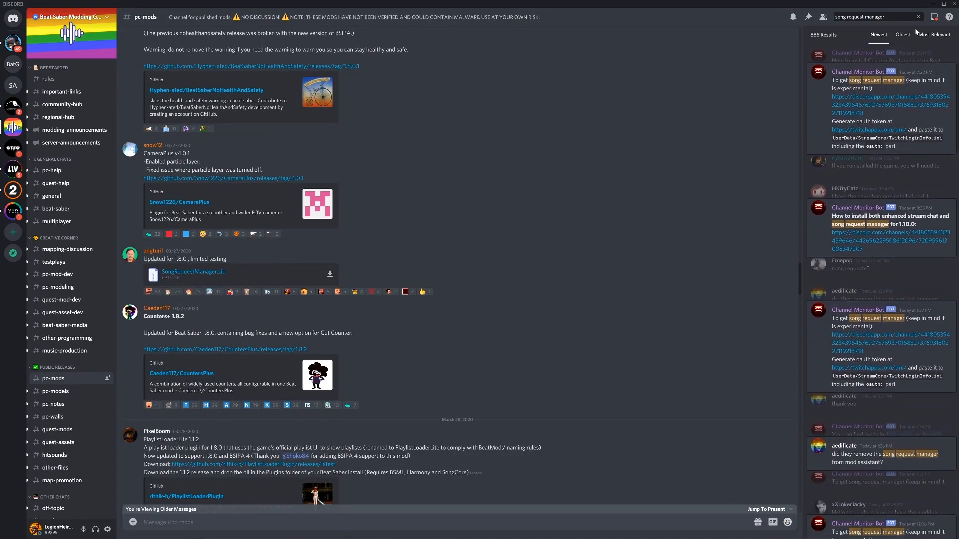
pyautogui.moveTo(832, 109)
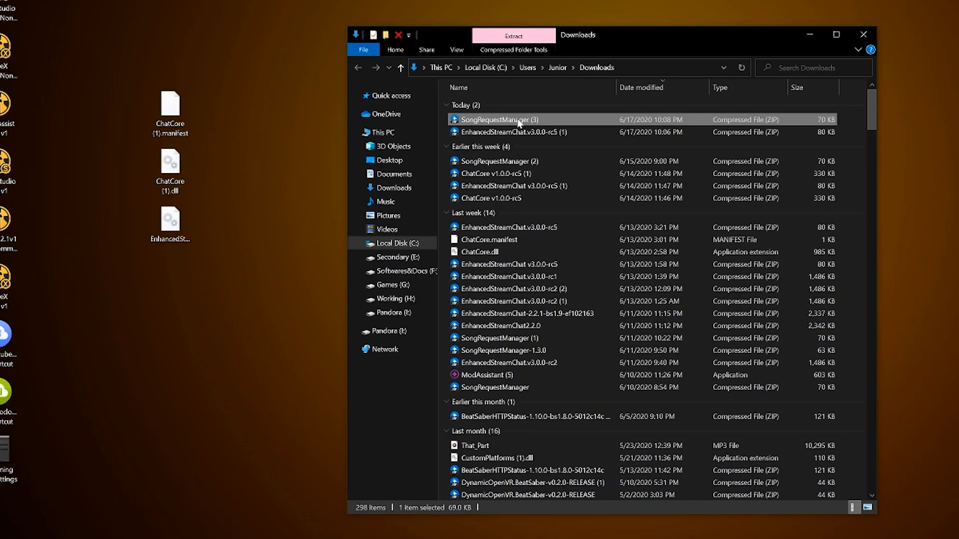
# Extract SongRequestManager (3).zip from Downloads to the Desktop
pyautogui.doubleClick(502, 119)
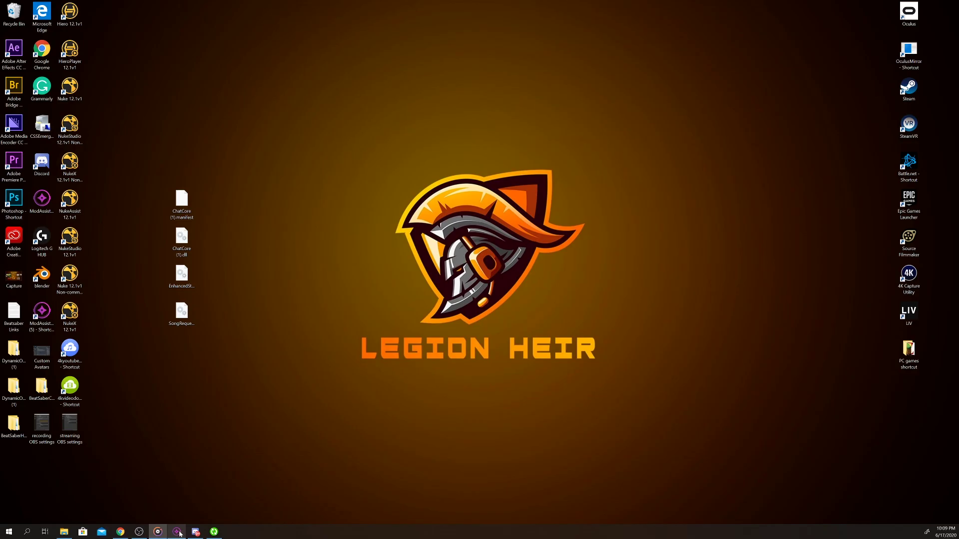
# Open the Beat Saber install folder from ModAssistant and drag the ChatCore and plugin files into it
pyautogui.click(176, 531)
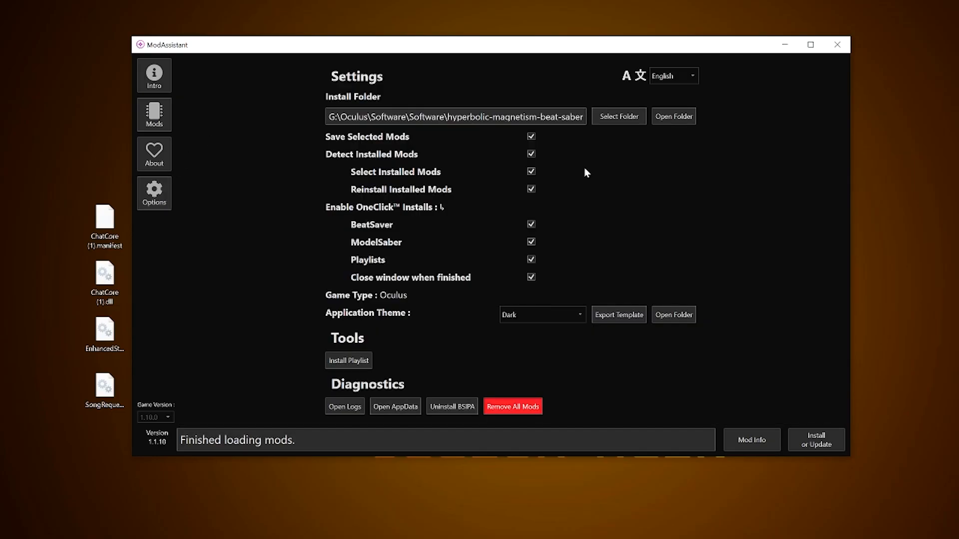
pyautogui.click(673, 116)
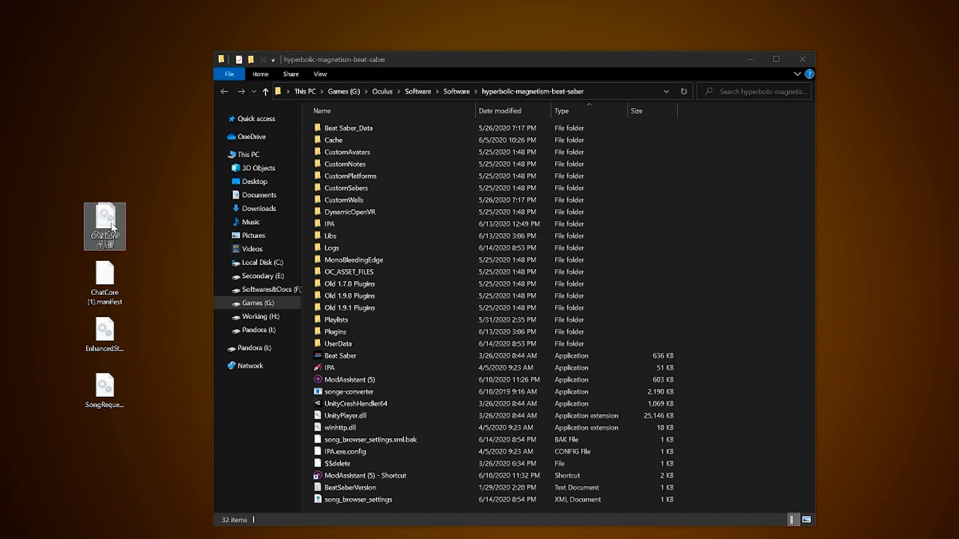
pyautogui.moveTo(104, 226); pyautogui.dragTo(82, 419)
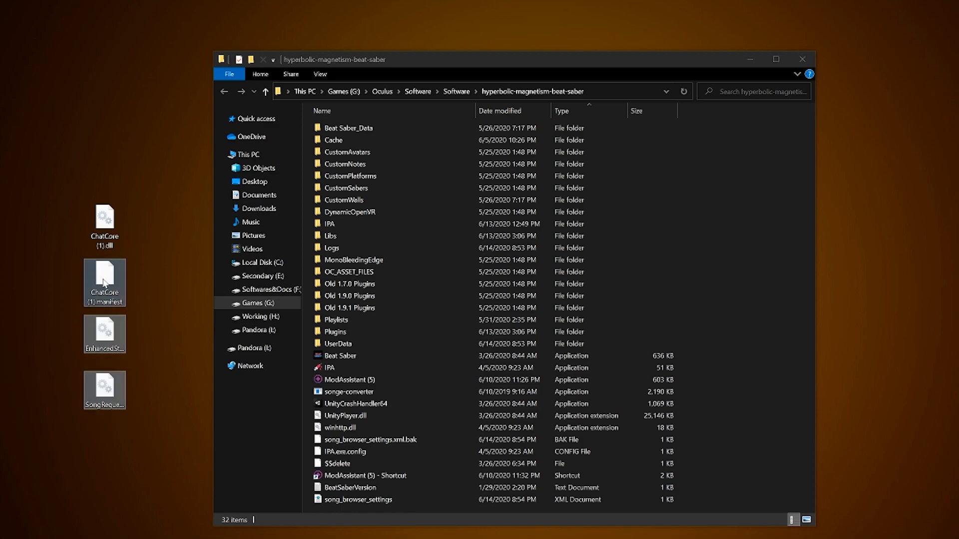
pyautogui.moveTo(104, 281); pyautogui.dragTo(355, 332)
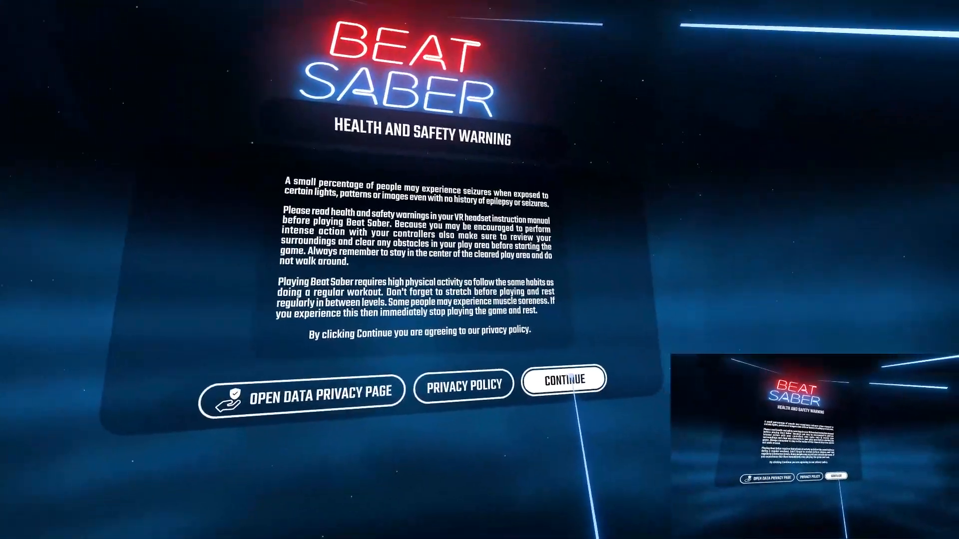
# Accept Beat Saber's health and safety warning, then confirm quitting the game
pyautogui.click(565, 379)
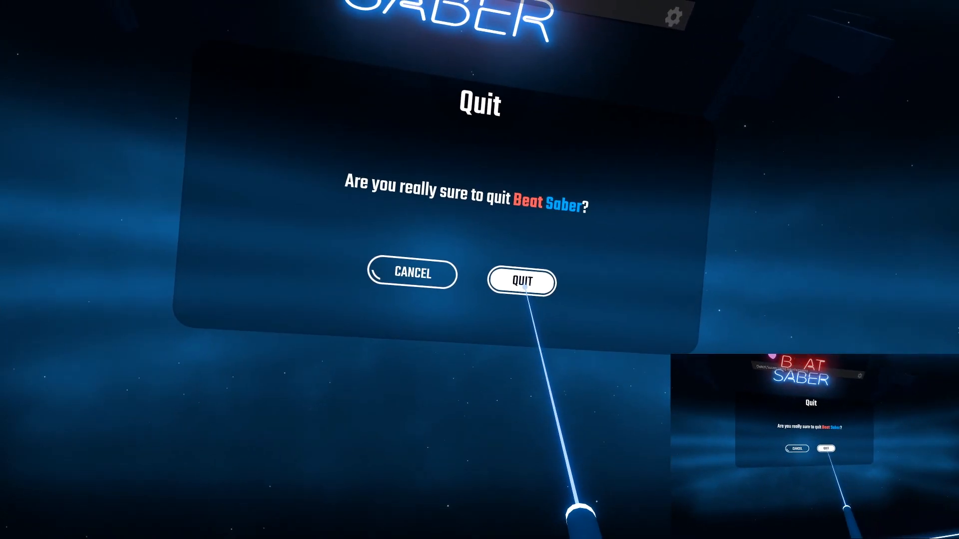
pyautogui.click(522, 282)
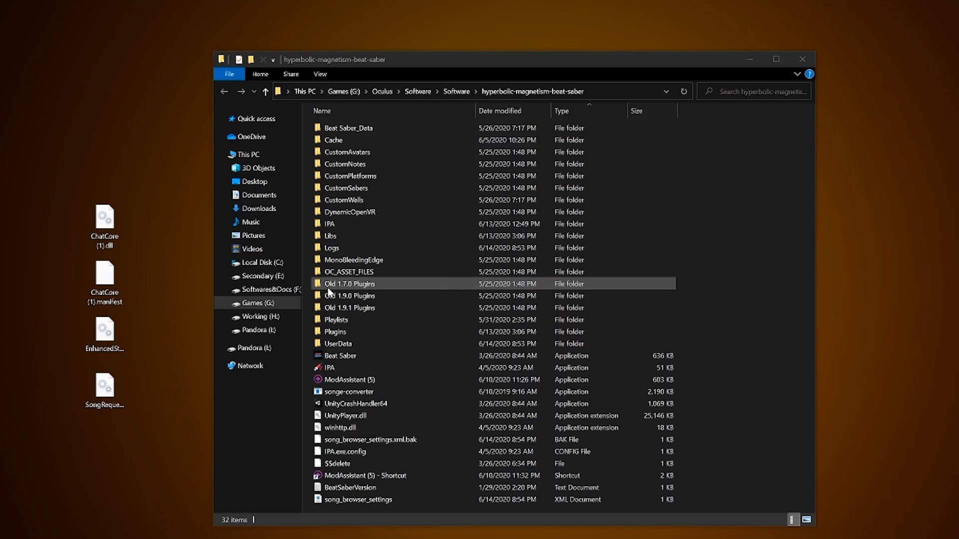
# Open UserData > StreamCore > TwitchLoginInfo in Notepad
pyautogui.doubleClick(338, 343)
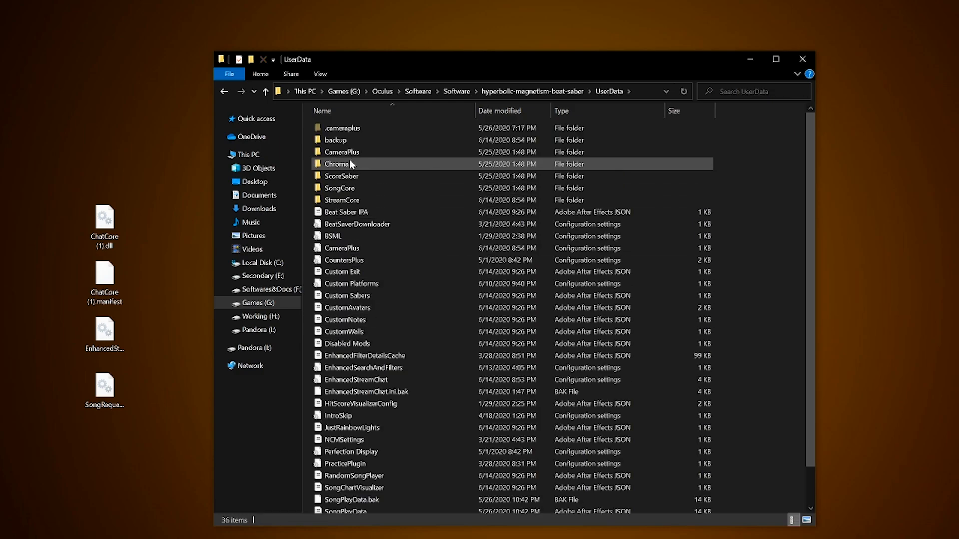
pyautogui.doubleClick(342, 199)
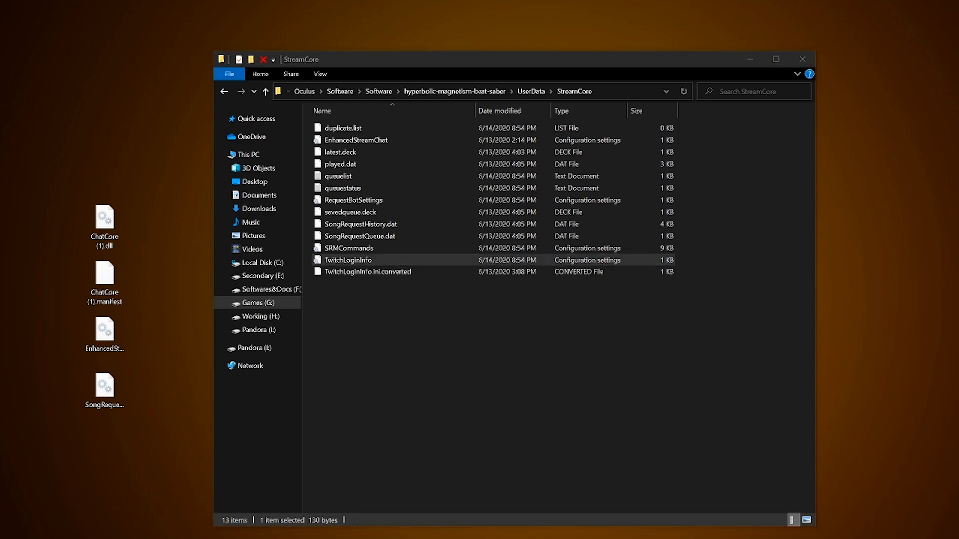
pyautogui.doubleClick(347, 260)
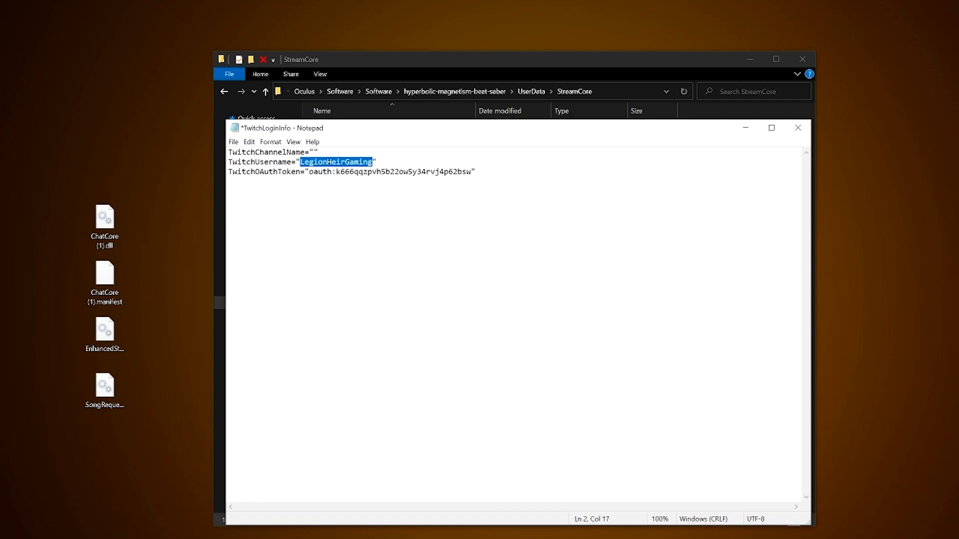
# Enter 'legionheirgaming' as the TwitchChannelName value in TwitchLoginInfo
pyautogui.write('legionheirgaming')
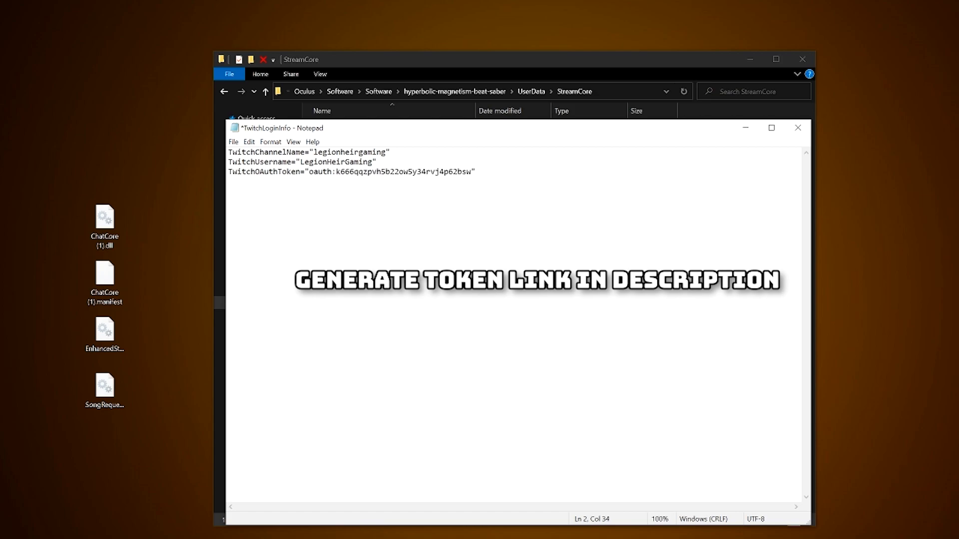
pyautogui.click(233, 142)
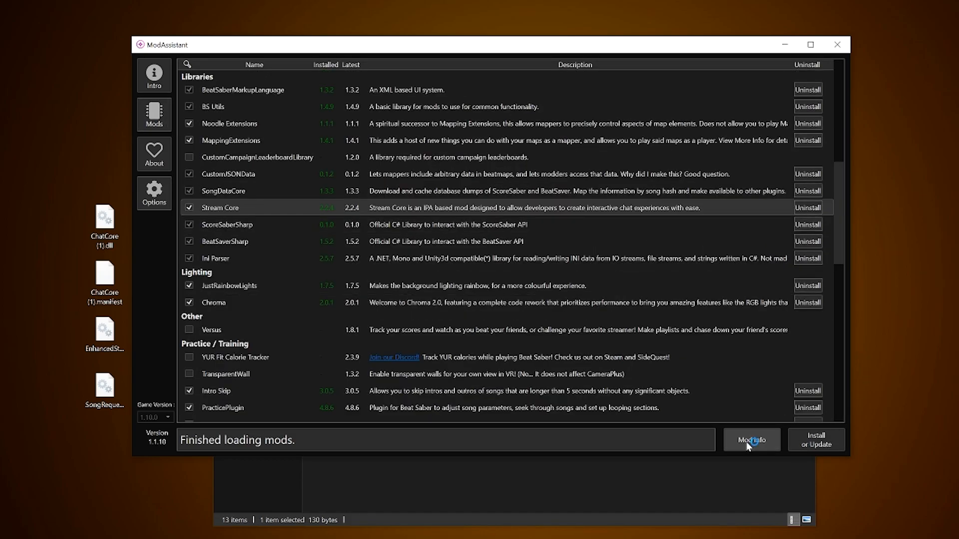
# Reach the Twitch OAuth token generator through Stream Core's project page readme link
pyautogui.click(751, 439)
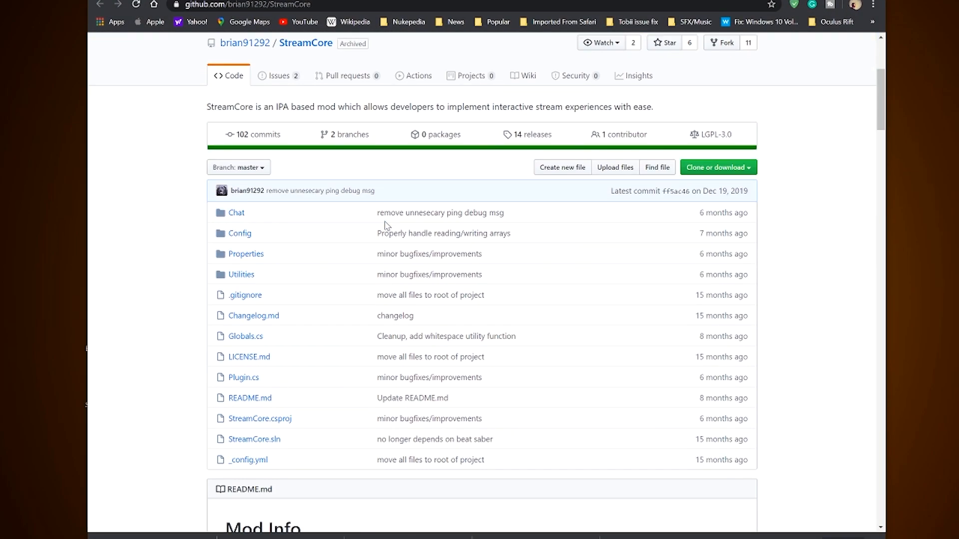
pyautogui.scroll(-3)
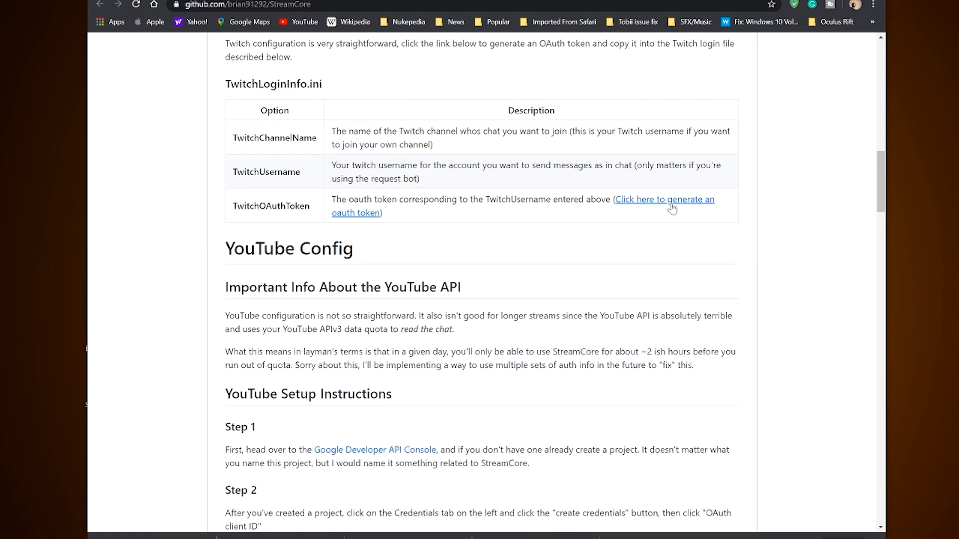
pyautogui.click(670, 201)
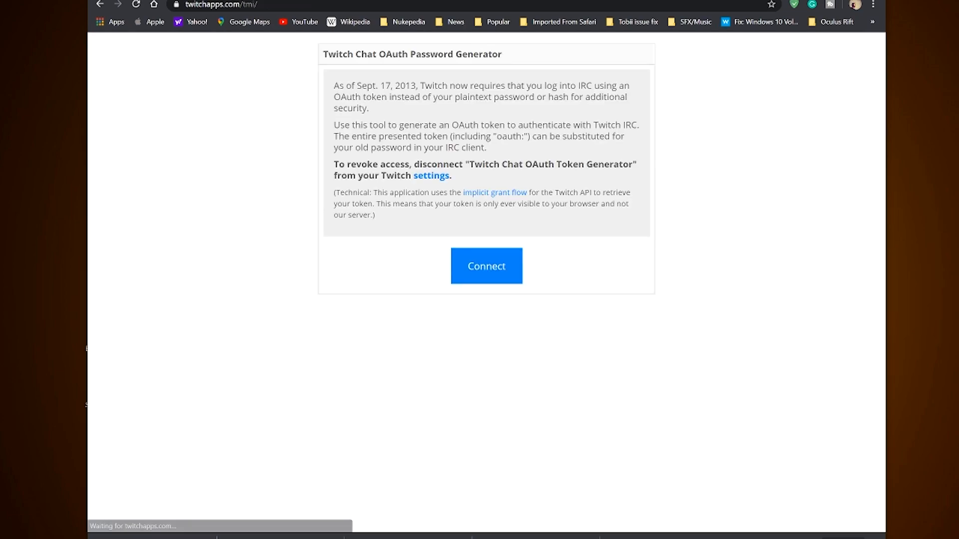
pyautogui.moveTo(483, 199)
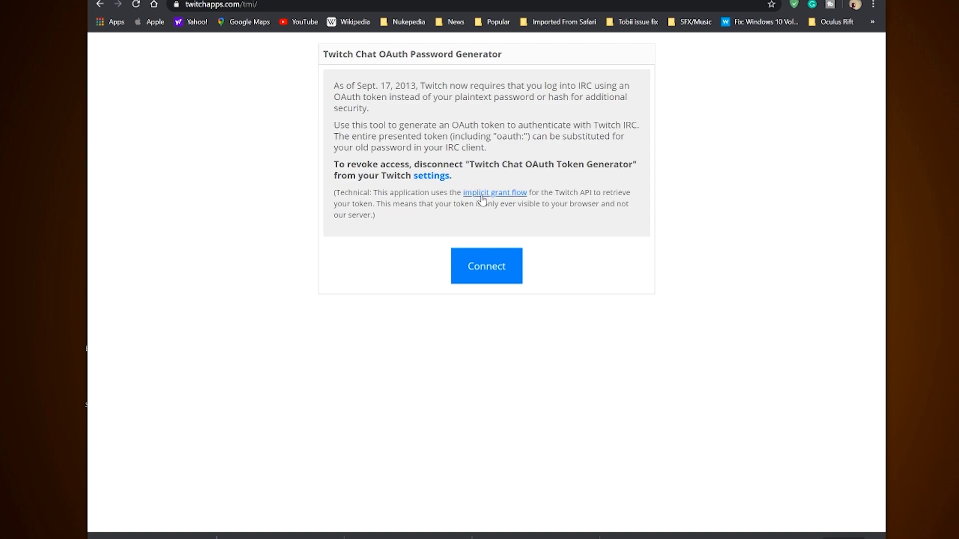
pyautogui.moveTo(483, 275)
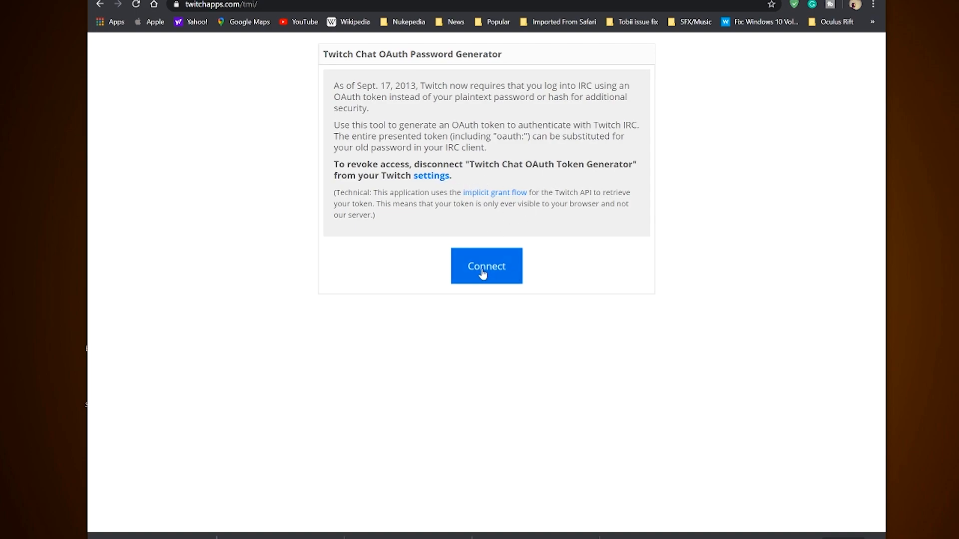
pyautogui.moveTo(511, 269)
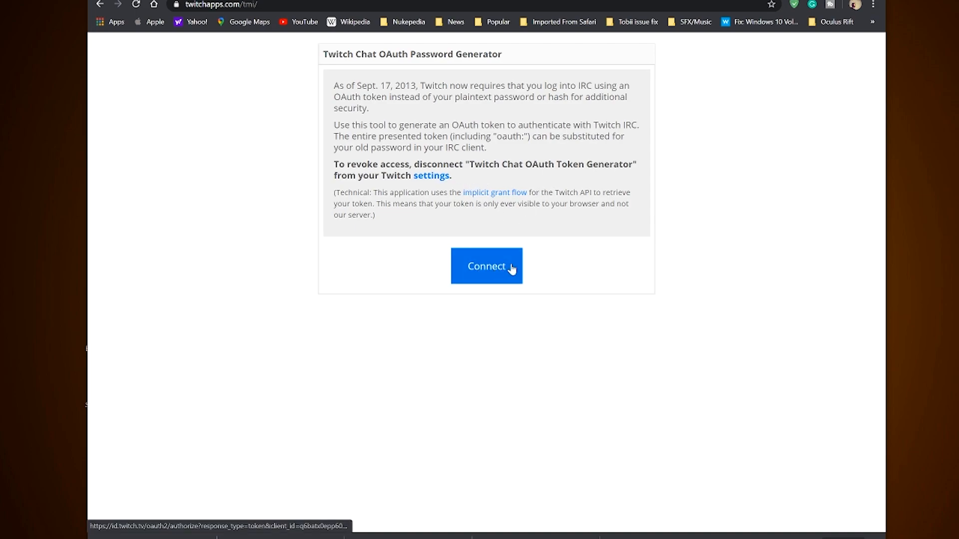
pyautogui.moveTo(491, 275)
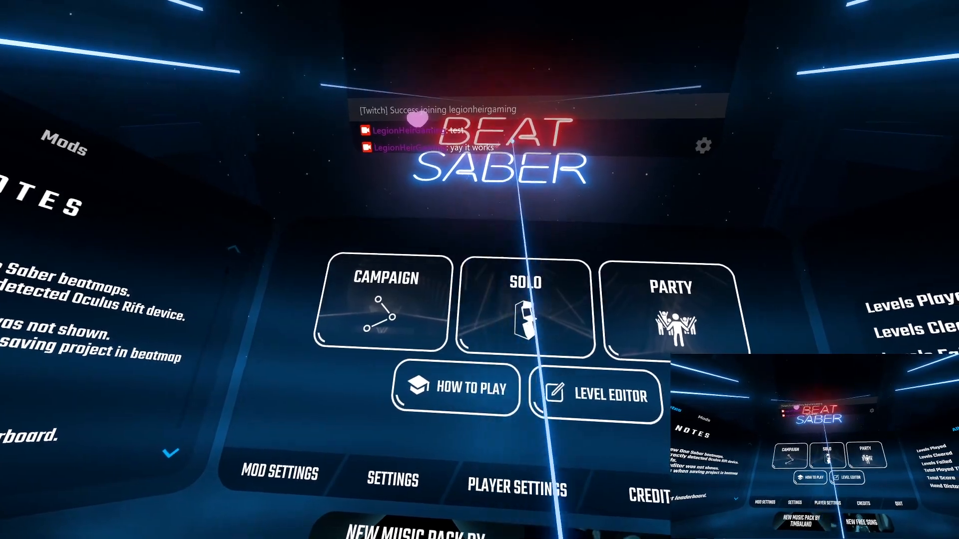
# Enter Beat Saber's Solo song list and bring up the SRM song request queue
pyautogui.click(525, 309)
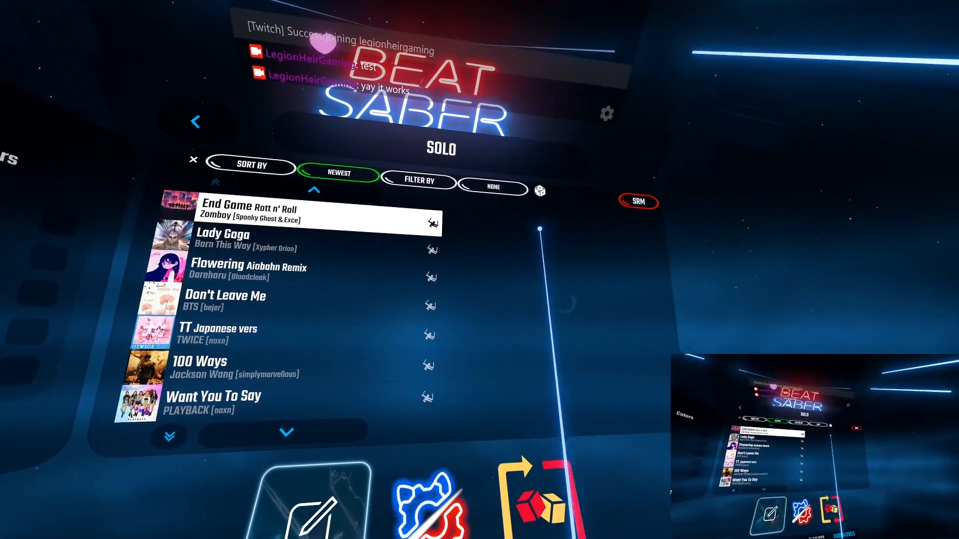
pyautogui.click(300, 216)
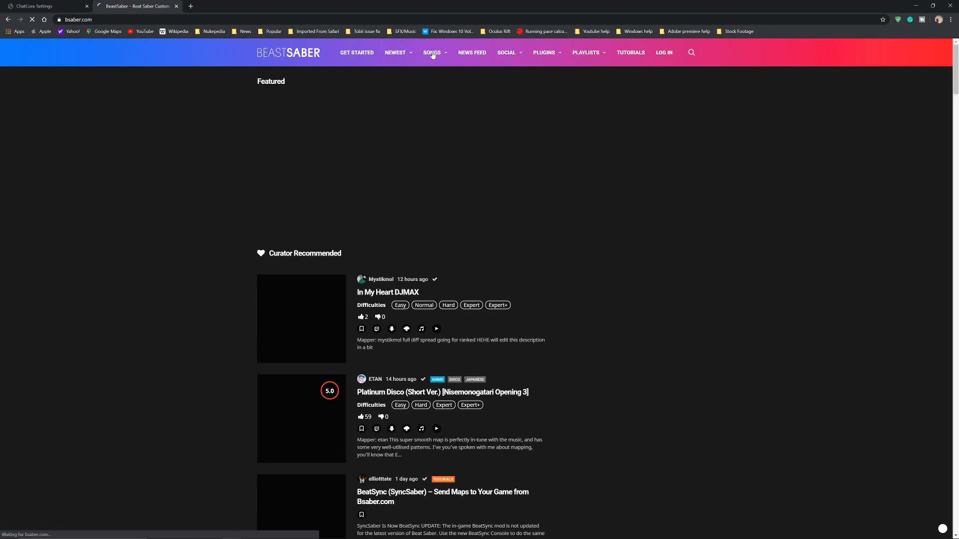
# Choose Top (7 days) from the Songs menu on bsaber.com
pyautogui.click(431, 52)
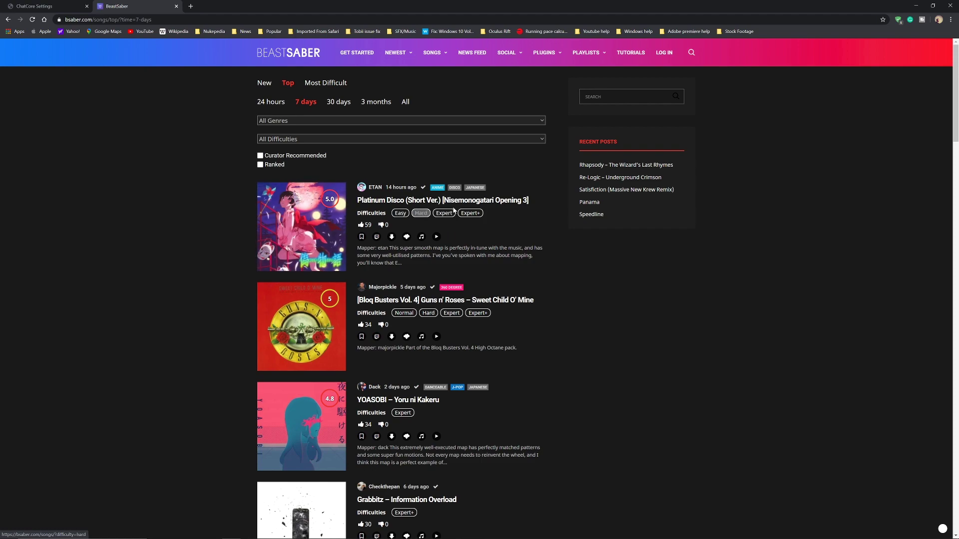
pyautogui.moveTo(377, 237)
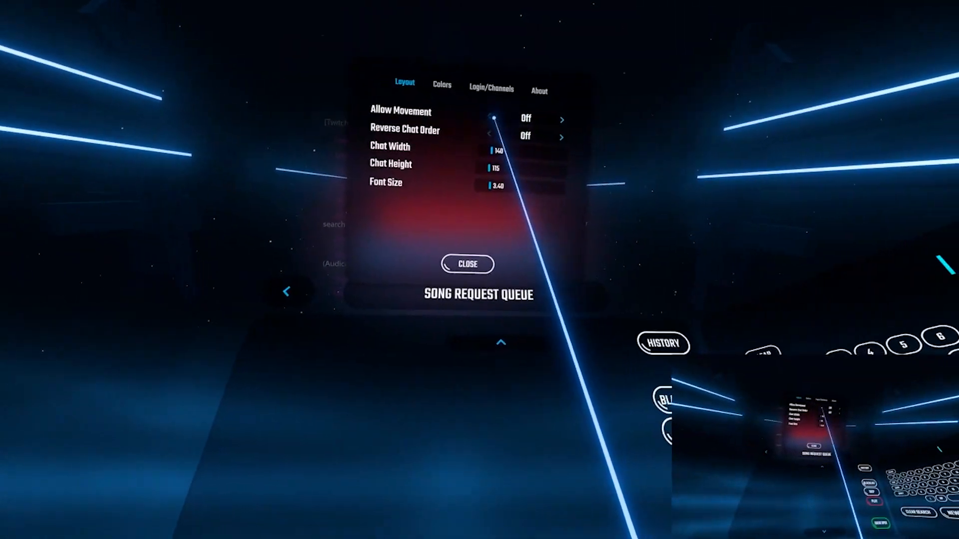
# Turn on Allow Movement and Reverse Chat Order in the chat Layout settings
pyautogui.click(467, 264)
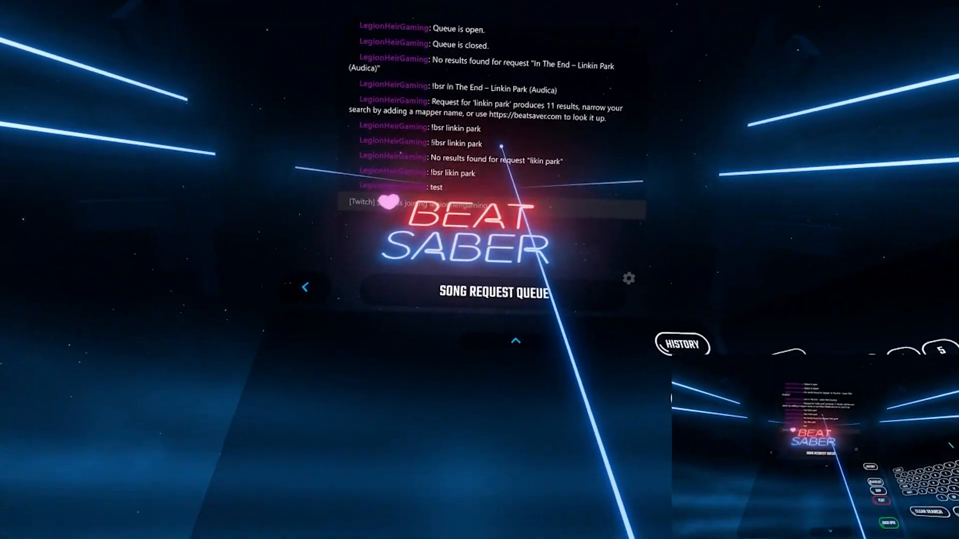
pyautogui.click(629, 278)
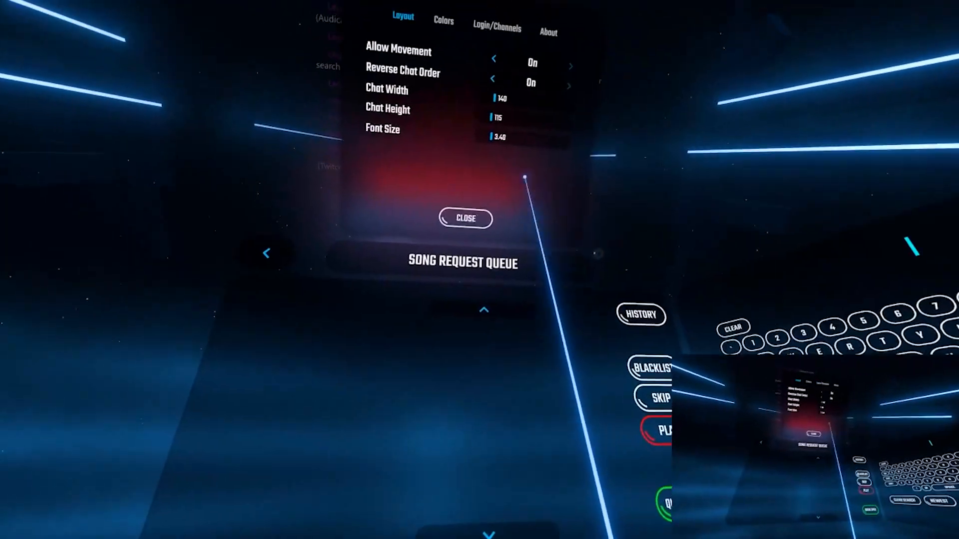